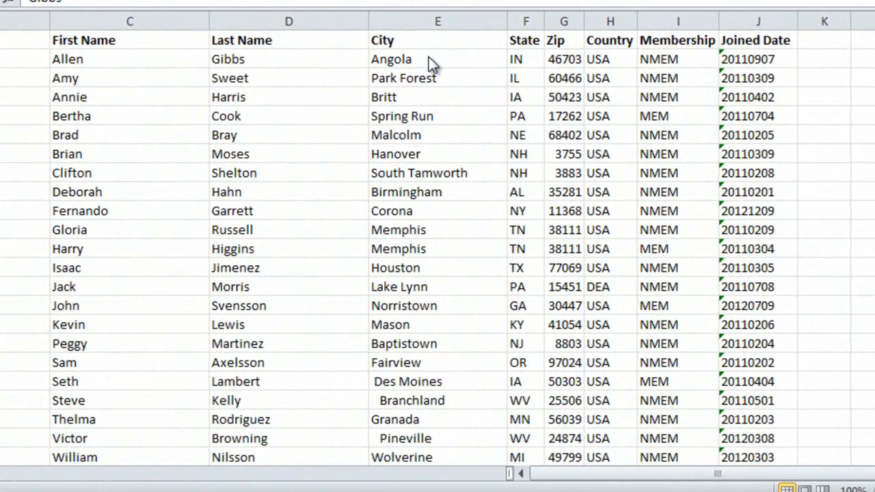
- Insert a blank column before State so an empty column follows City
{"action": "left_click", "coordinate": [248, 59]}
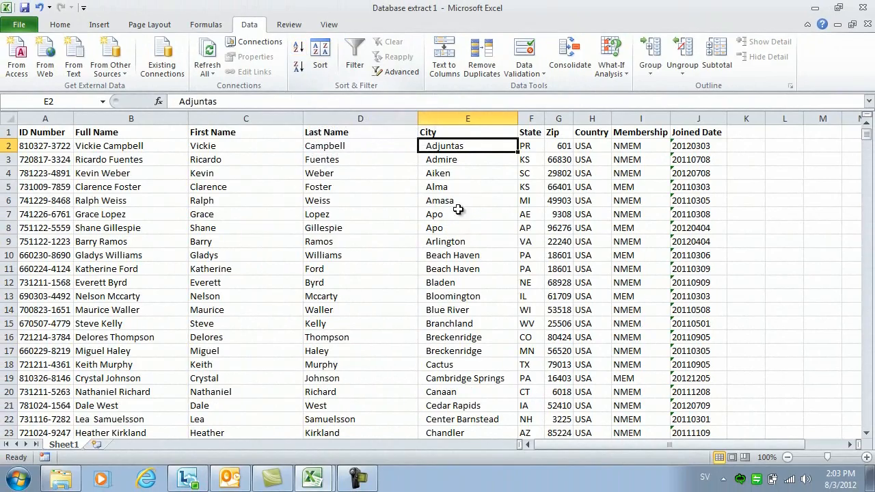
{"action": "scroll", "scroll_direction": "down", "scroll_amount": 3}
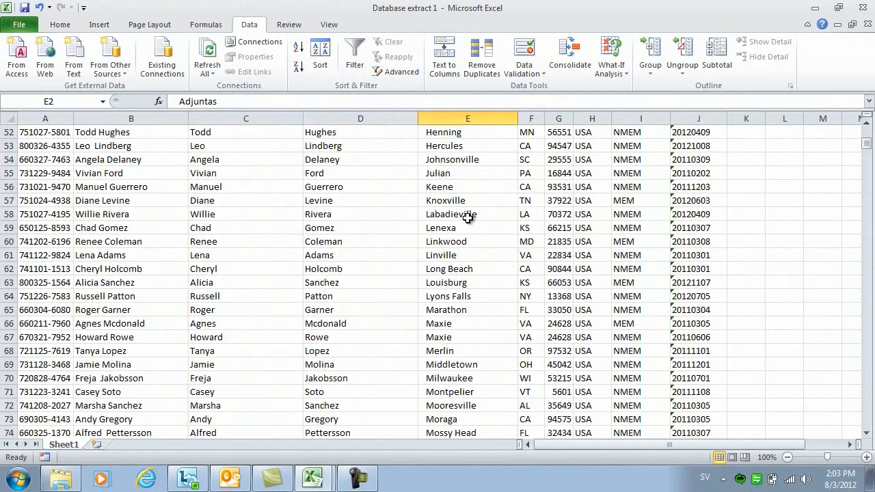
{"action": "scroll", "scroll_direction": "down", "scroll_amount": 3}
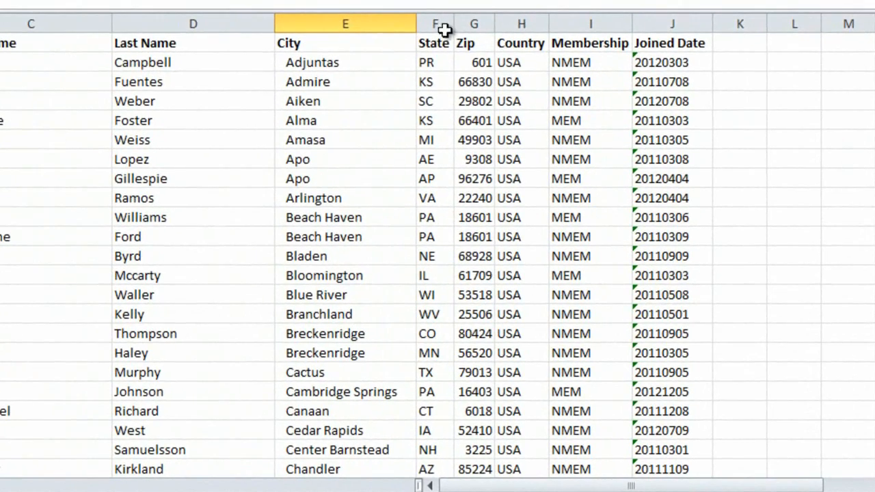
{"action": "right_click", "coordinate": [437, 23]}
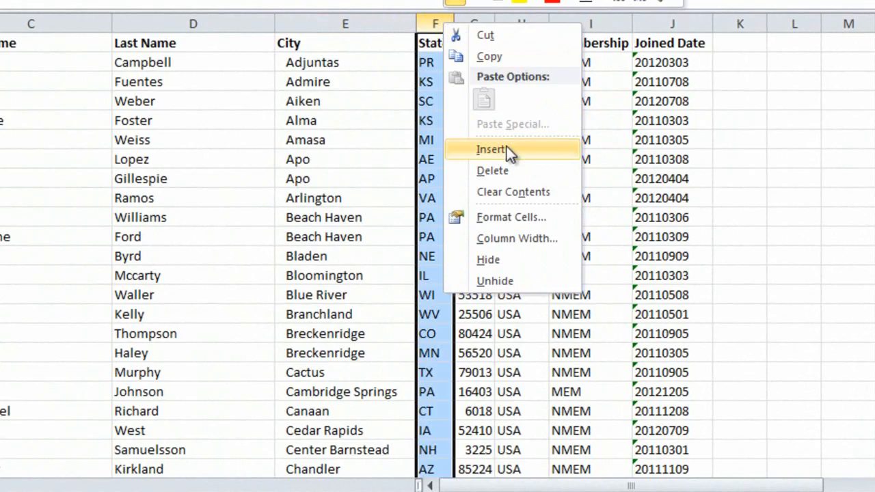
{"action": "left_click", "coordinate": [488, 149]}
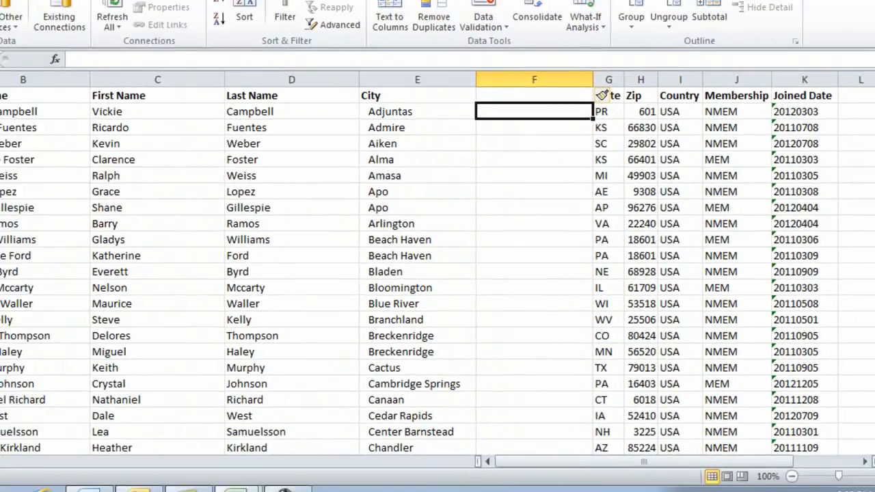
{"action": "left_click", "coordinate": [19, 56]}
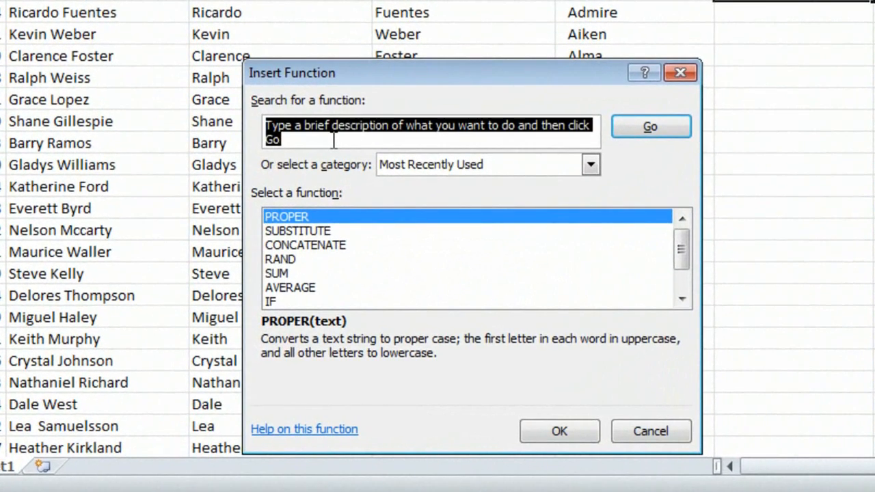
- Search functions for 'Clear spaces' and choose TRIM with Text set to E2
{"action": "type", "text": "Clear spaces"}
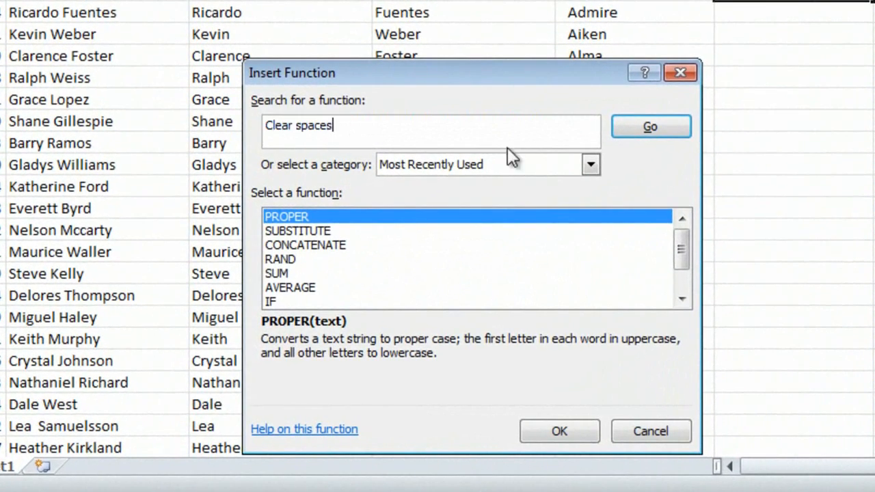
{"action": "left_click", "coordinate": [651, 125]}
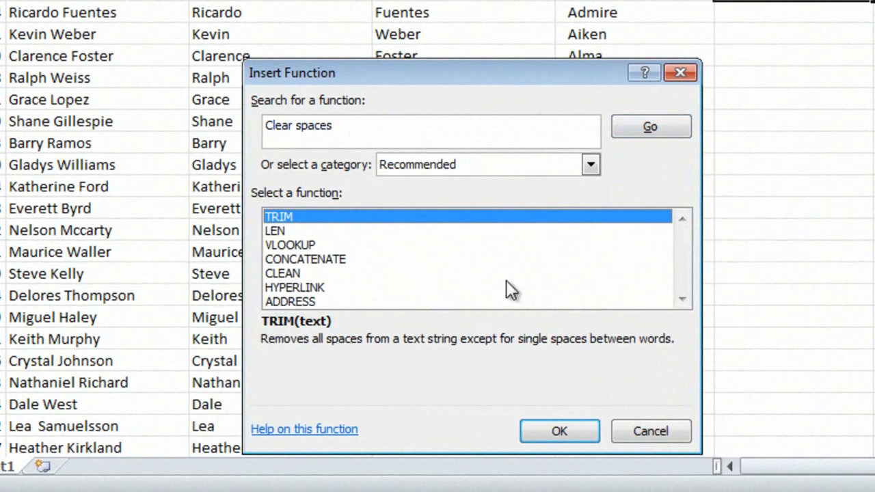
{"action": "left_click", "coordinate": [559, 432]}
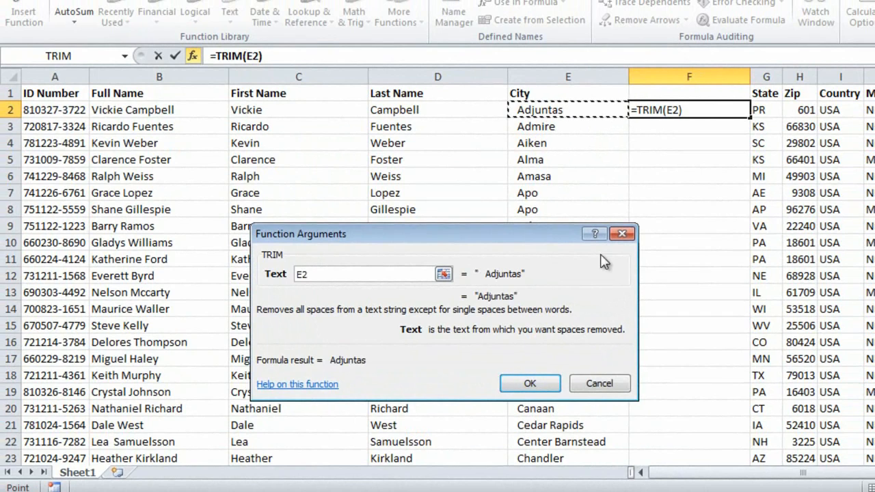
- Confirm TRIM, fill it down column F and paste the values back into City
{"action": "left_click", "coordinate": [530, 383]}
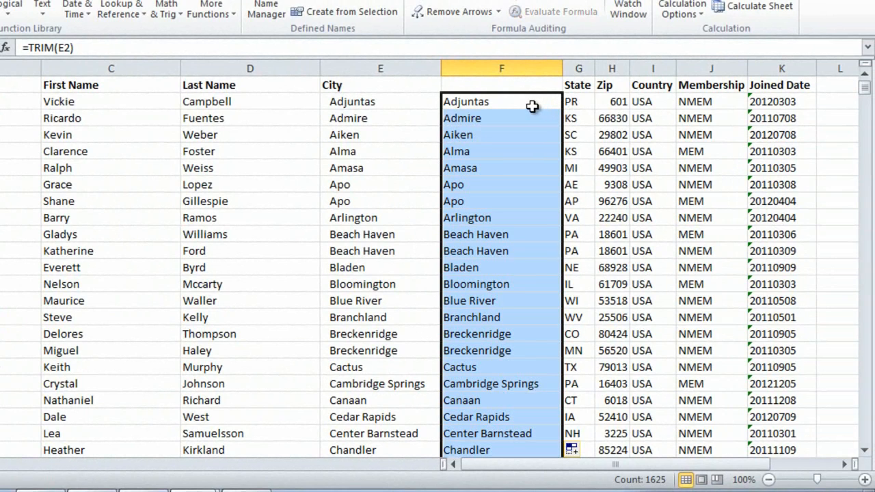
{"action": "mouse_move", "coordinate": [559, 116]}
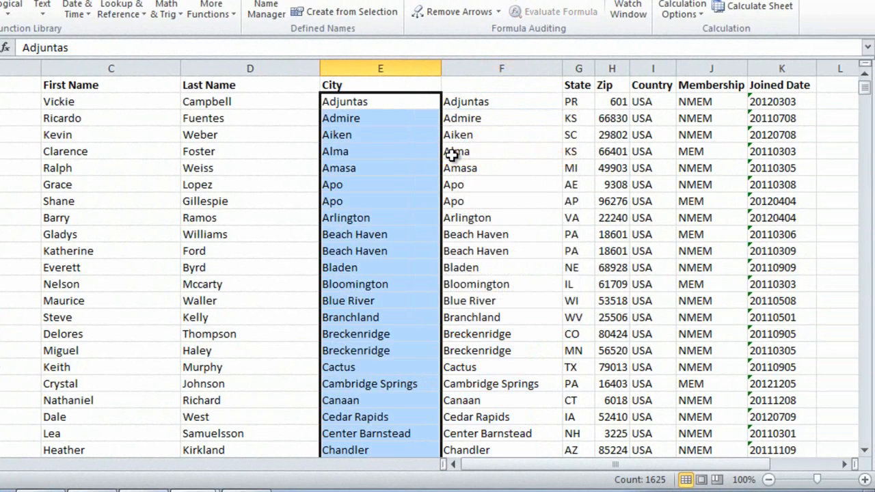
{"action": "right_click", "coordinate": [500, 69]}
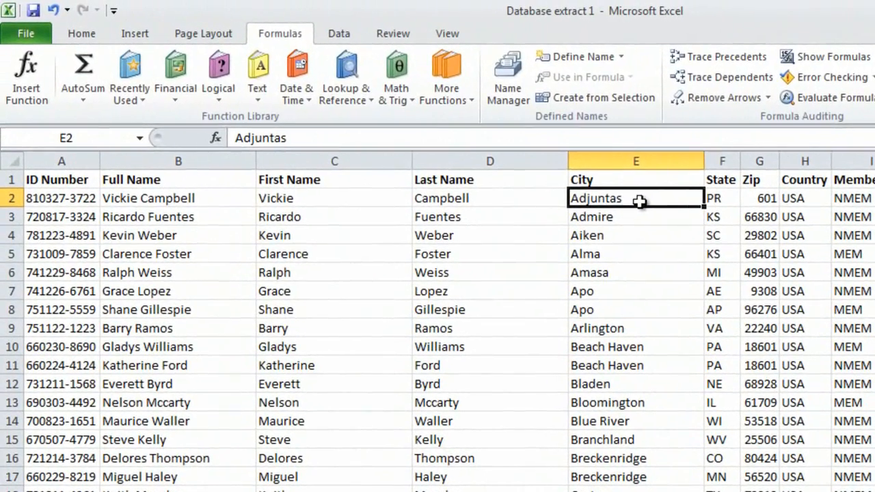
- Sort the member list by City A to Z from the Data tools
{"action": "left_click", "coordinate": [338, 32]}
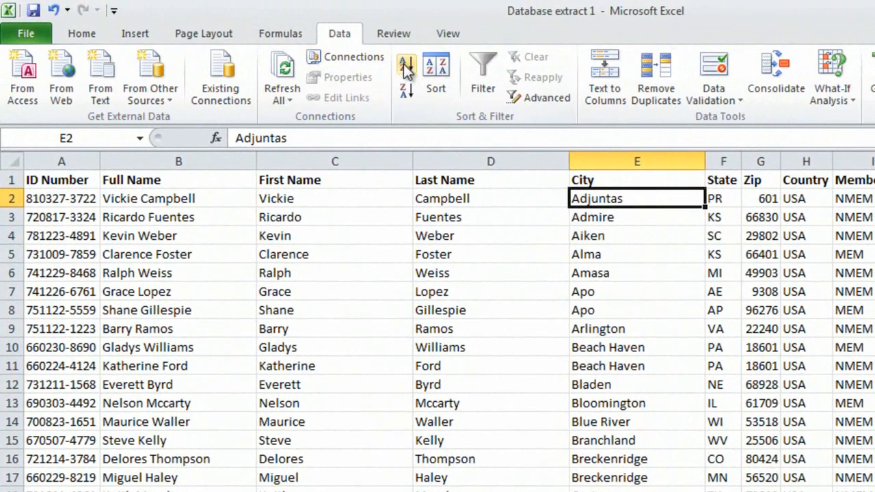
{"action": "left_click", "coordinate": [405, 64]}
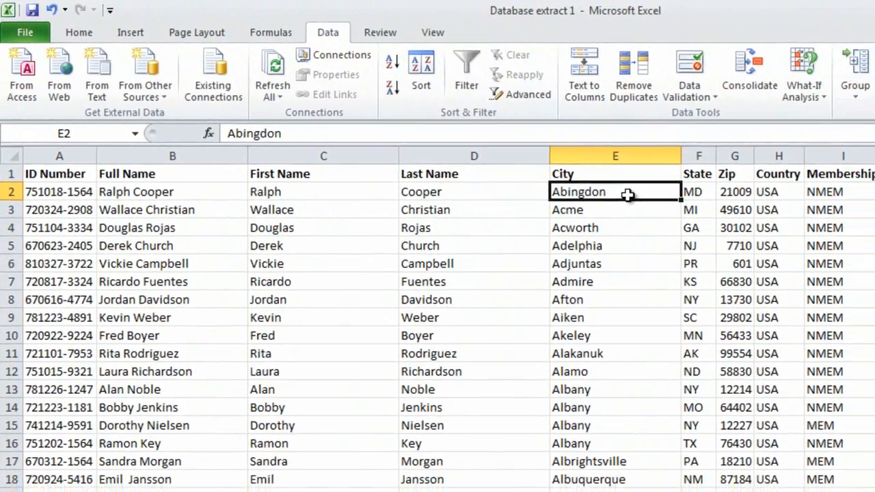